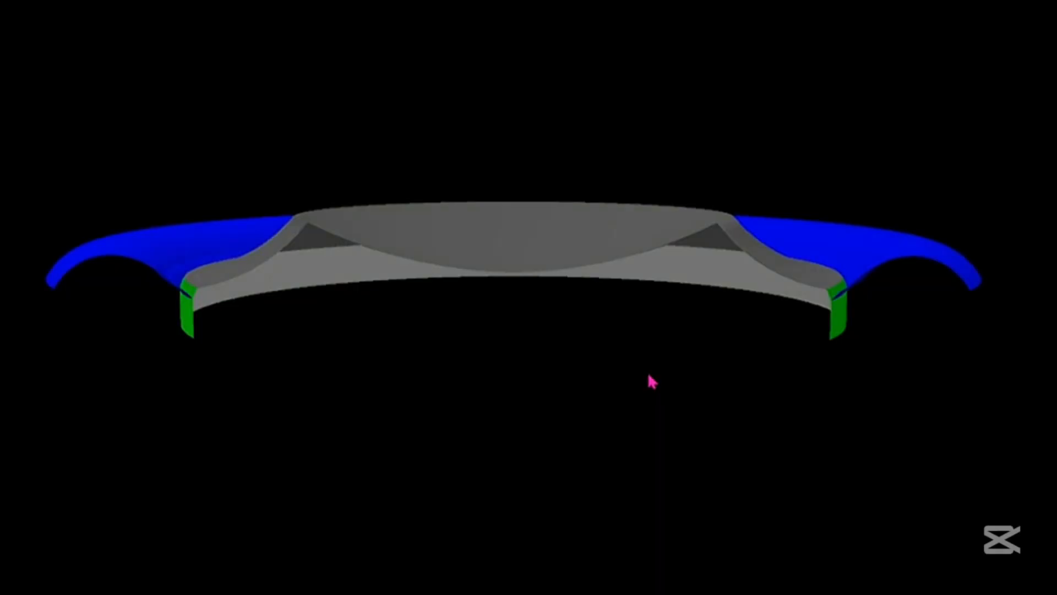
Scroll through the TKMX K2 Power tweeter specification sheet's Specifications table.
left_click_drag(651, 381, 745, 417)
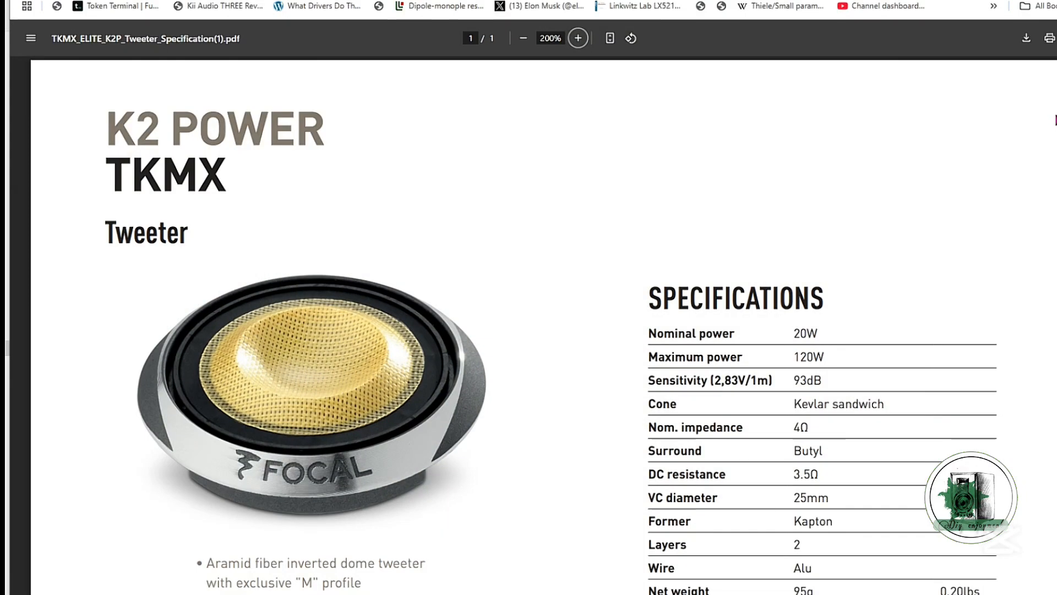
scroll("down", 3)
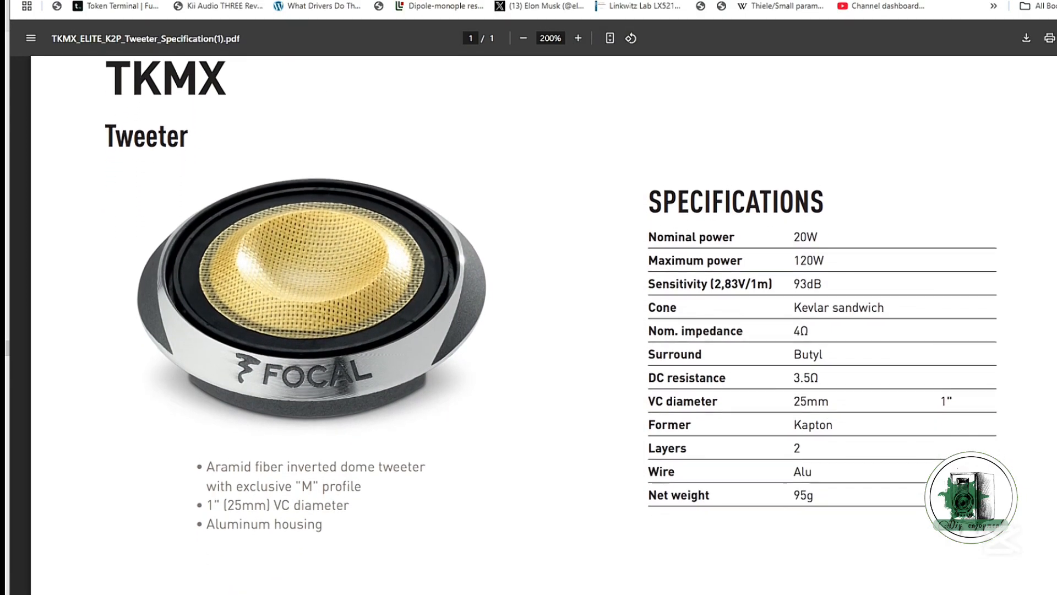
scroll("down", 3)
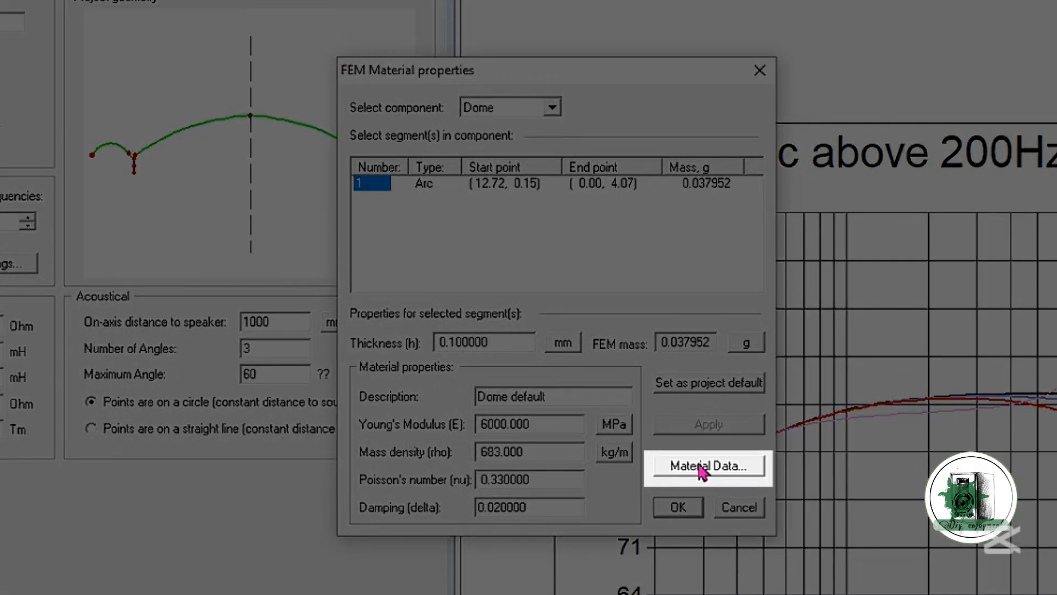
Pick Beryllium from the material database as the dome material.
left_click(706, 466)
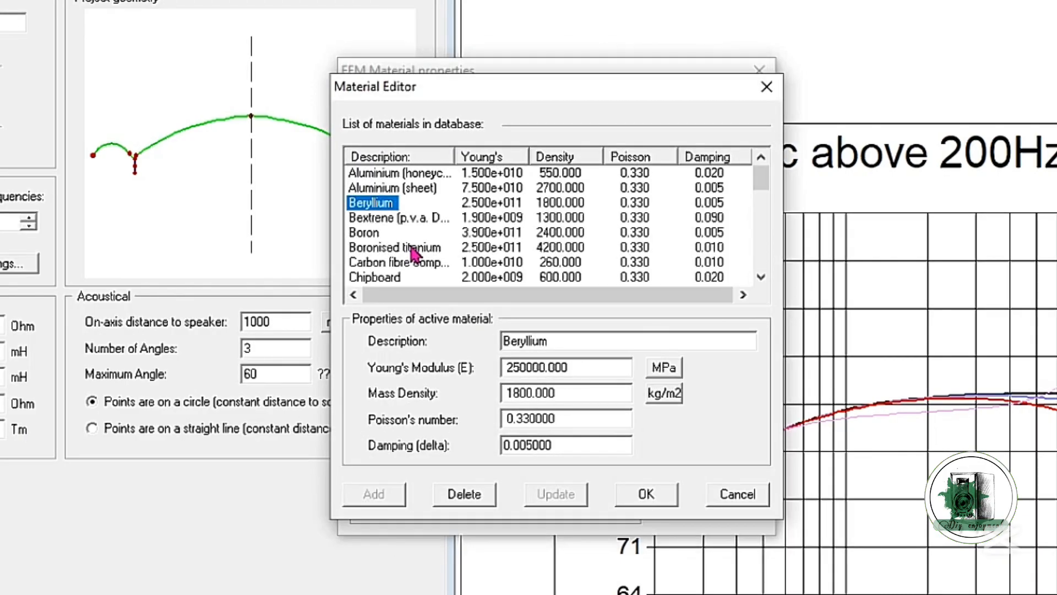
left_click(644, 493)
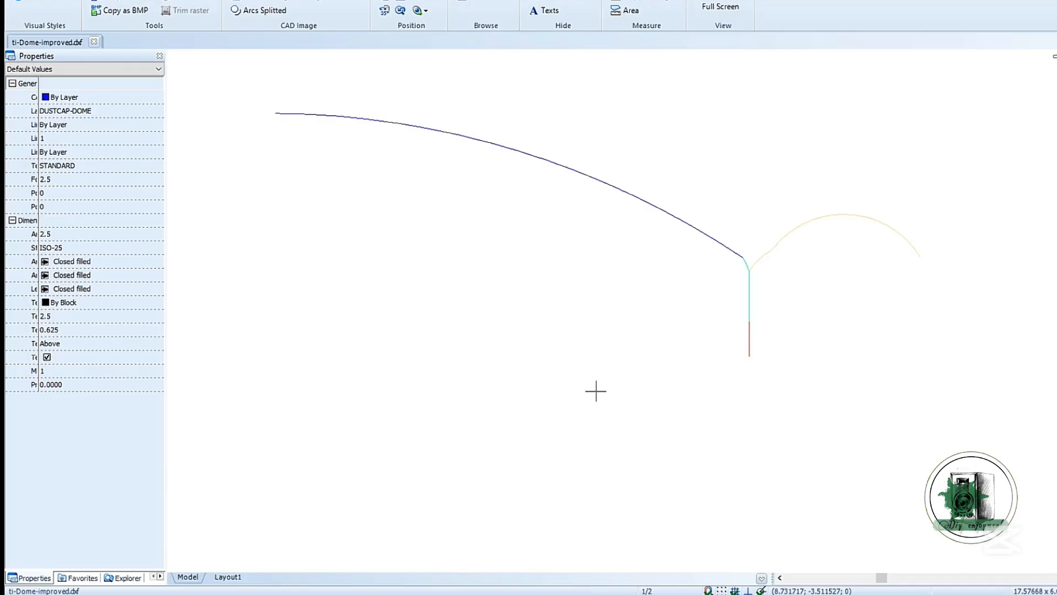
Switch to ABViewer showing the ti-Dome-improved.dxf dome, surround and former profile.
left_click(264, 10)
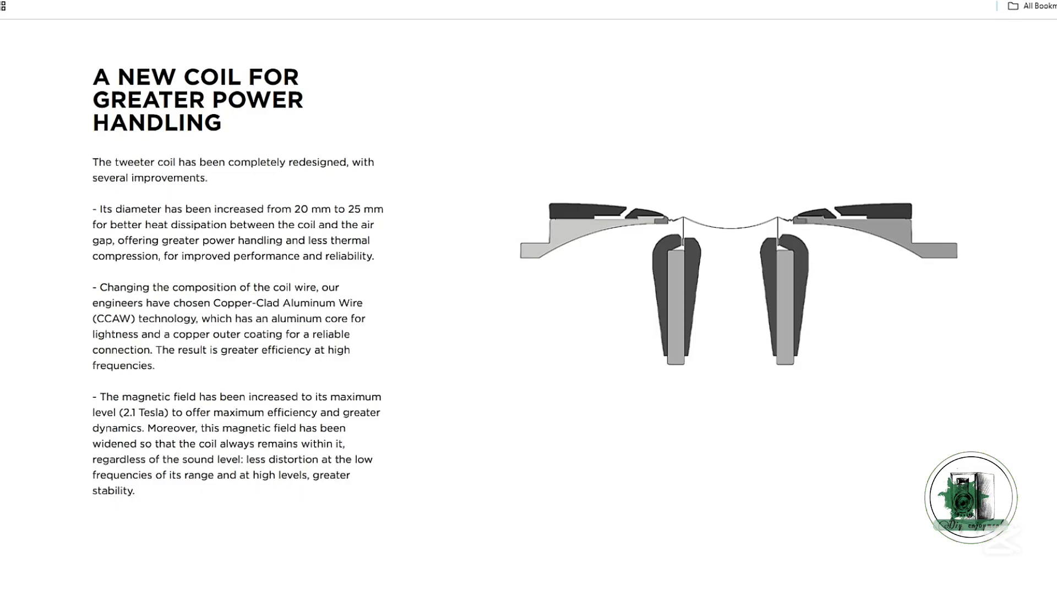
Scroll the Focal page past the coil section to the M-profile versus inverted Be dome THD chart.
scroll("down", 3)
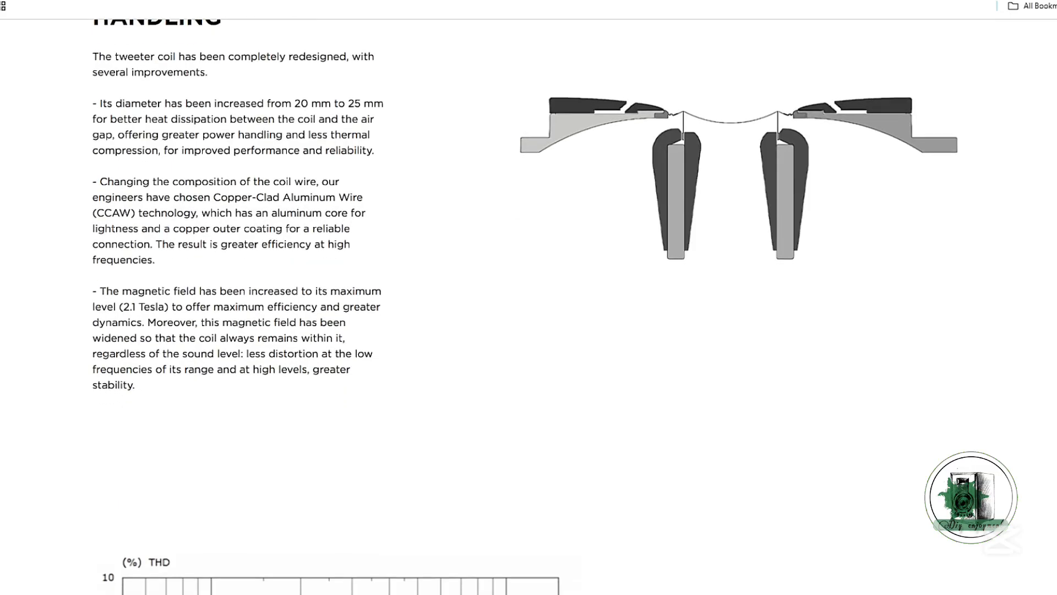
scroll("down", 3)
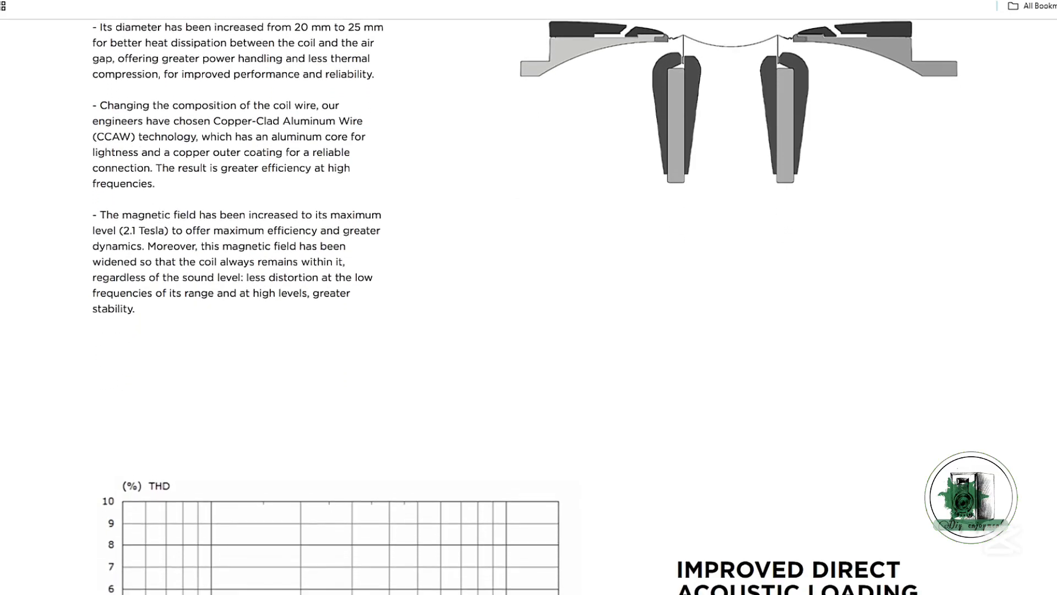
scroll("down", 3)
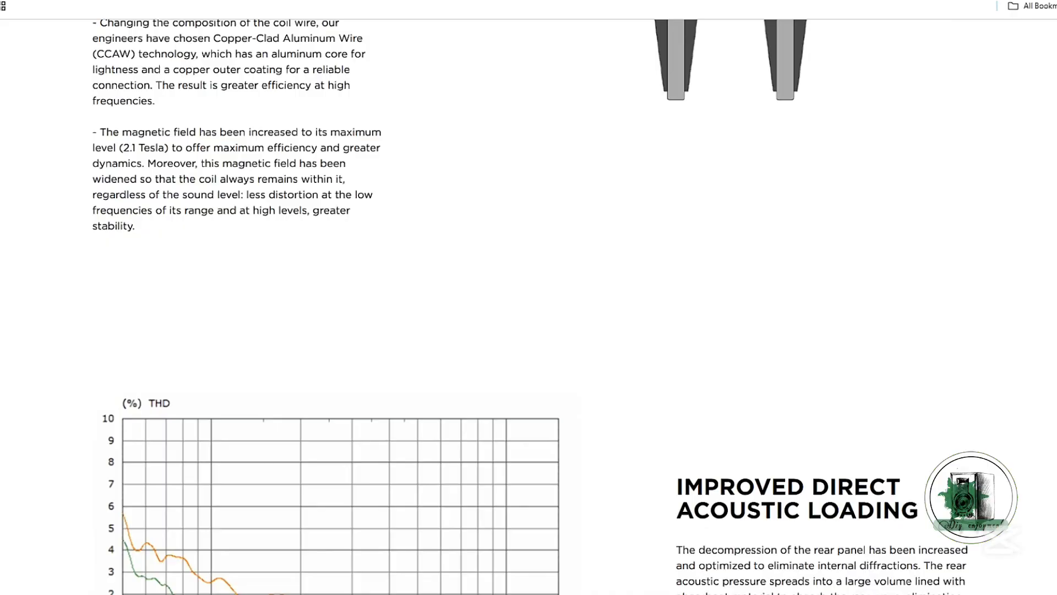
scroll("down", 3)
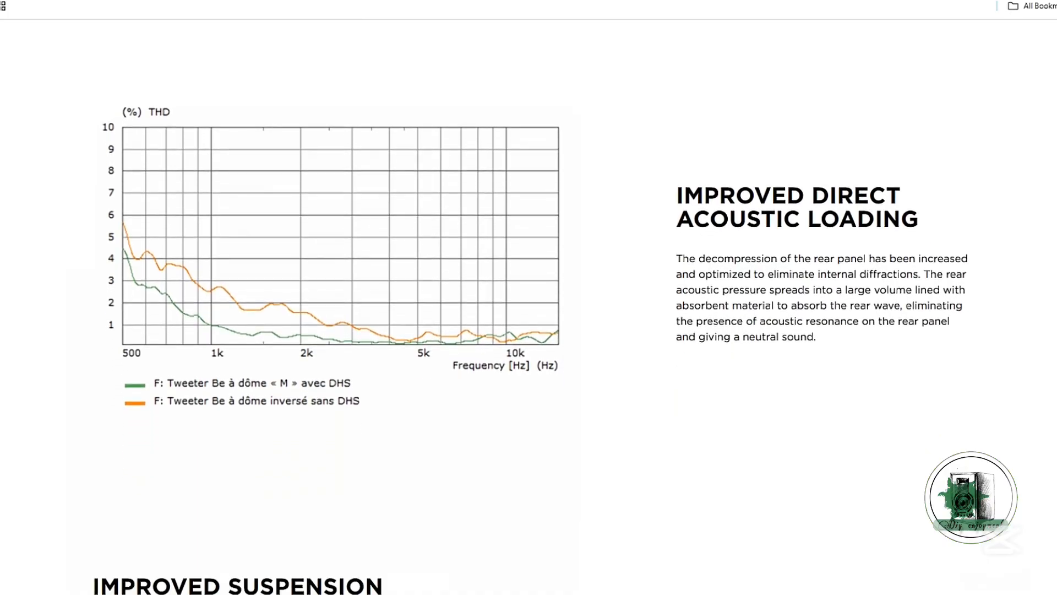
scroll("down", 3)
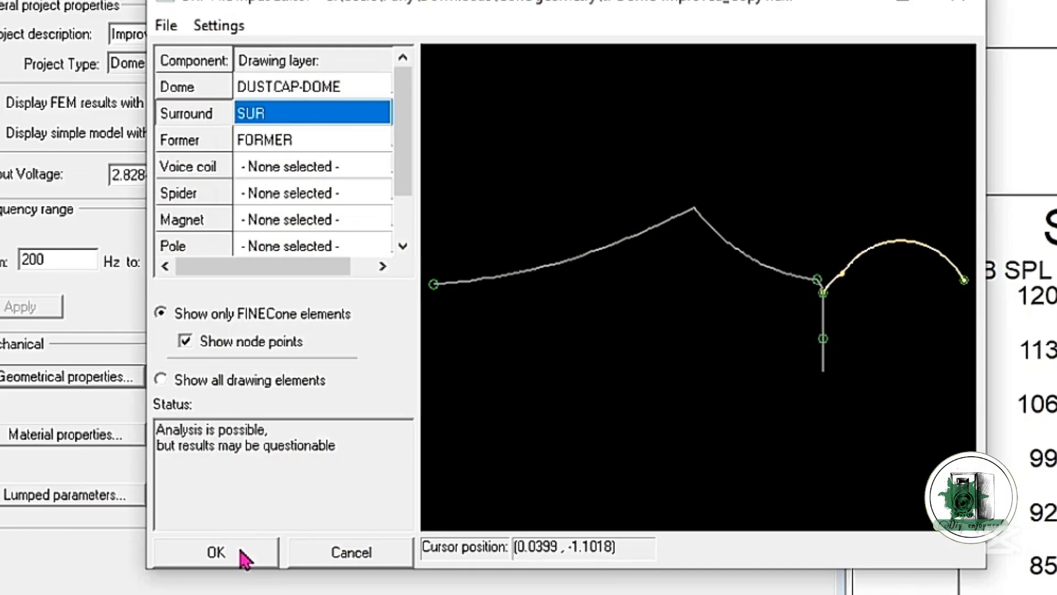
Confirm the DUSTCAP-DOME, SUR and FORMER layer assignments in the DXF import editor.
left_click(215, 552)
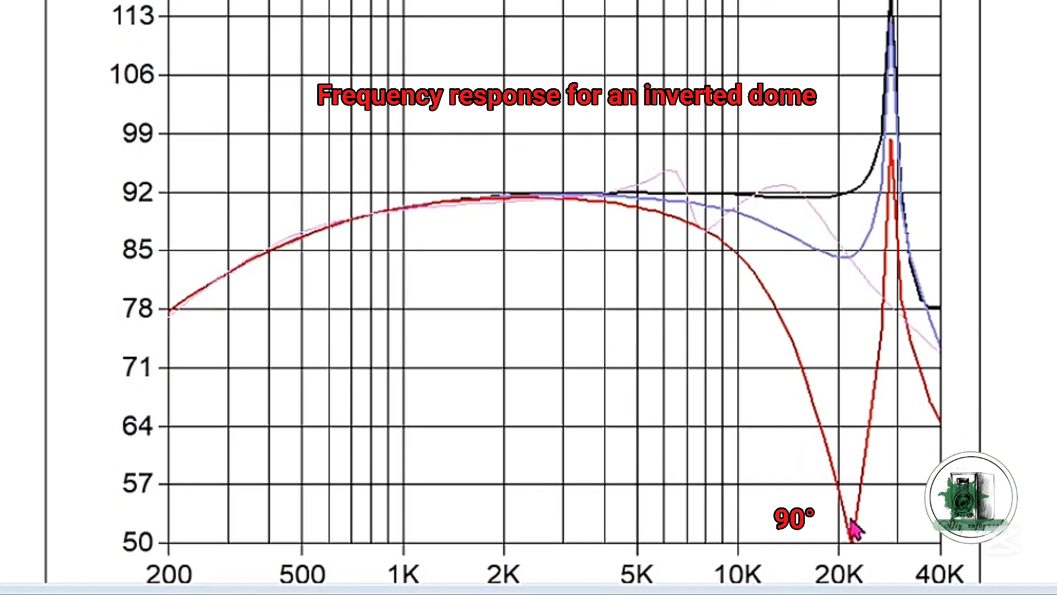